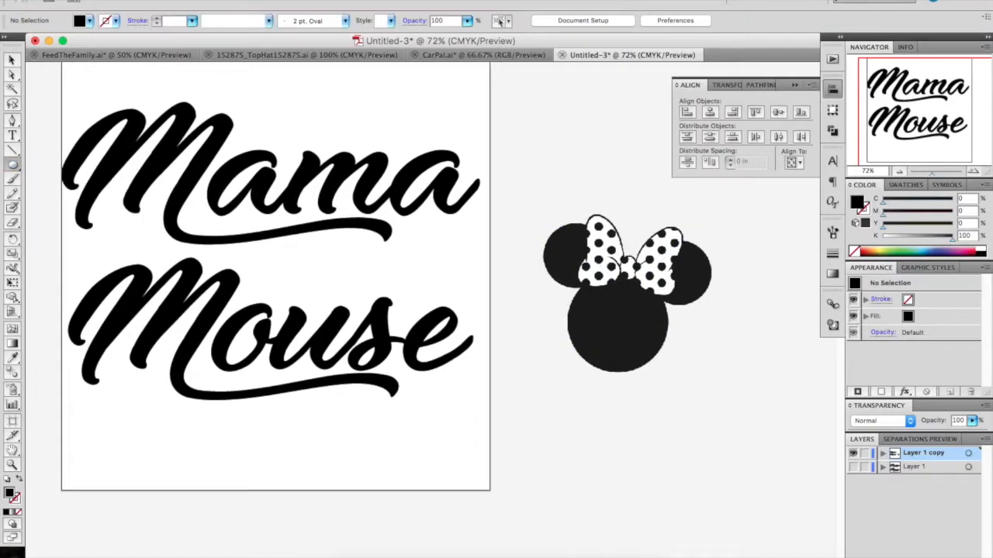
# - Duplicate the Minnie head circles and shrink the copy to fit over the O in Mouse
pyautogui.click(616, 322)
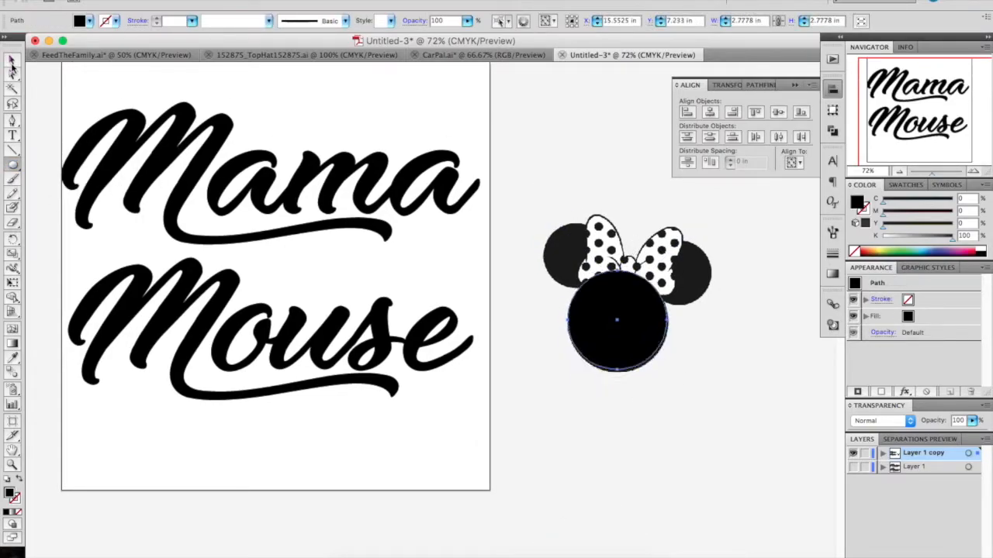
pyautogui.moveTo(616, 322); pyautogui.dragTo(564, 269)
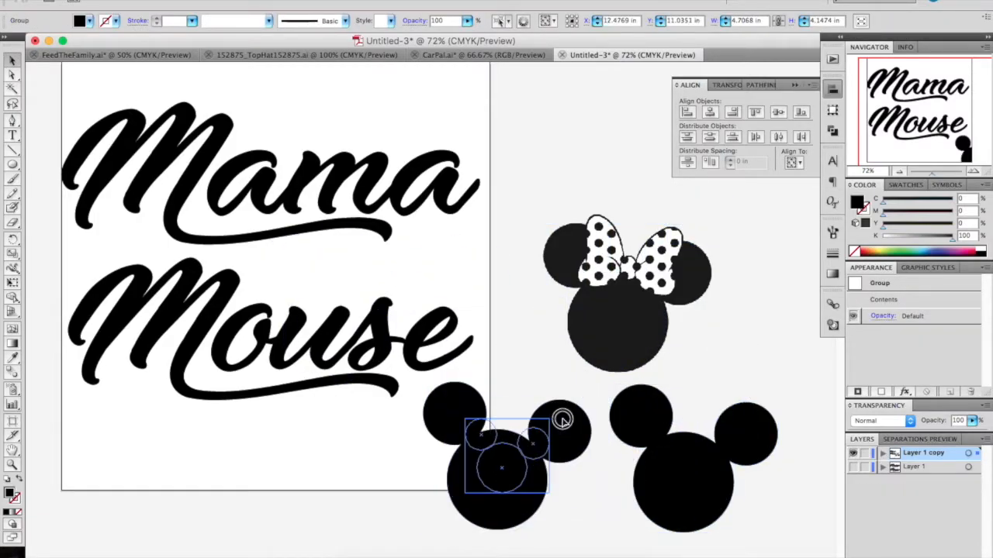
pyautogui.moveTo(505, 457); pyautogui.dragTo(244, 338)
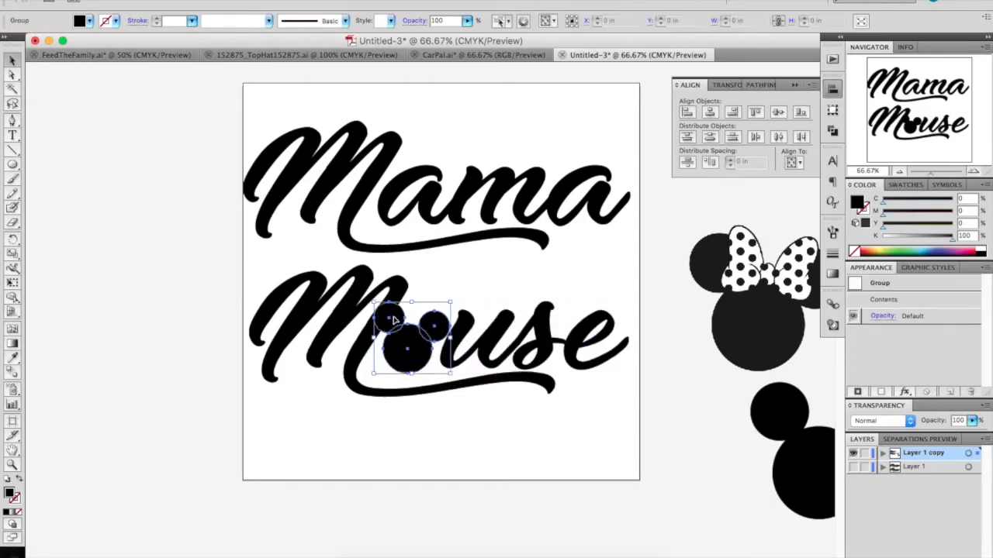
# - Give the small mouse head's circles a 3 pt outline
pyautogui.moveTo(411, 341); pyautogui.dragTo(718, 473)
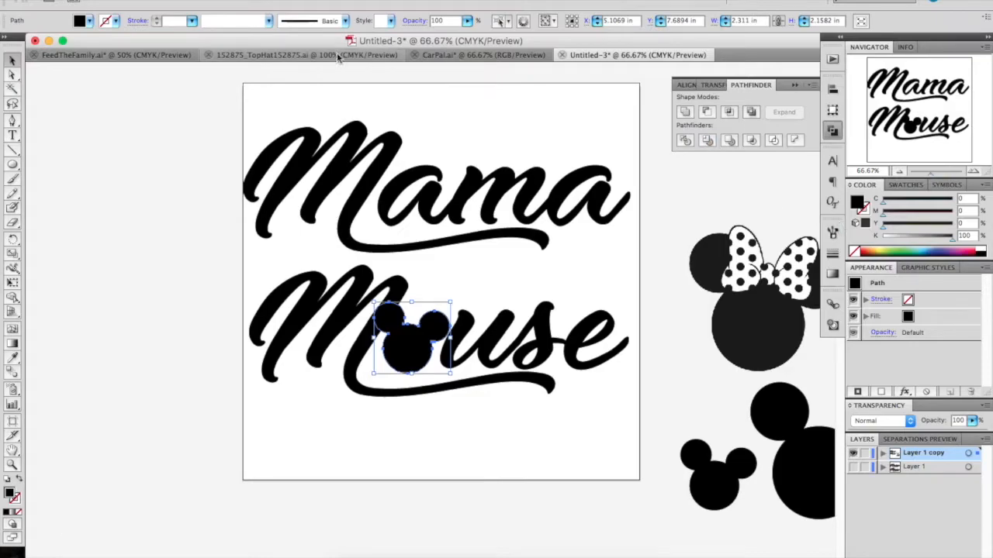
pyautogui.click(167, 21)
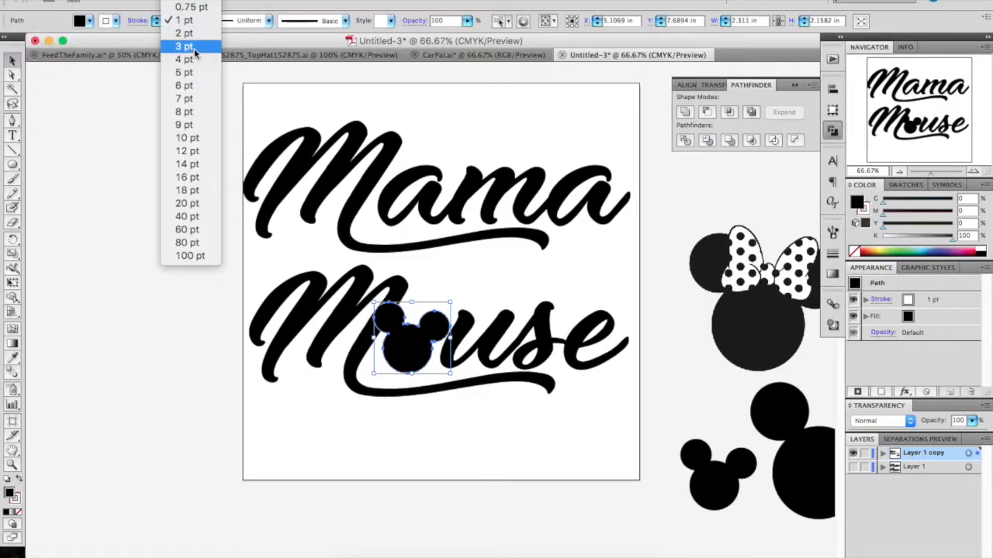
pyautogui.click(184, 45)
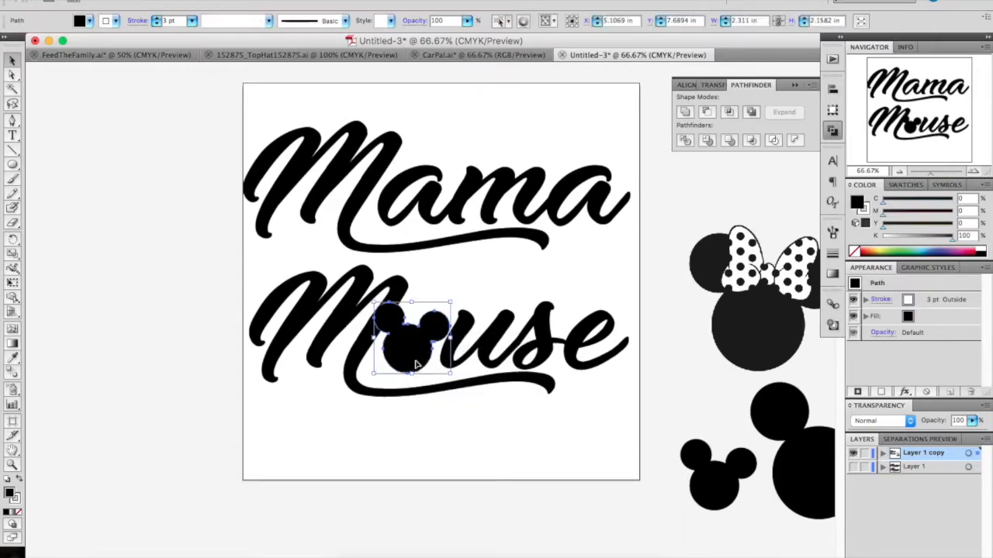
# - Send the mouse head behind the lettering and deselect to check the result
pyautogui.rightClick(419, 341)
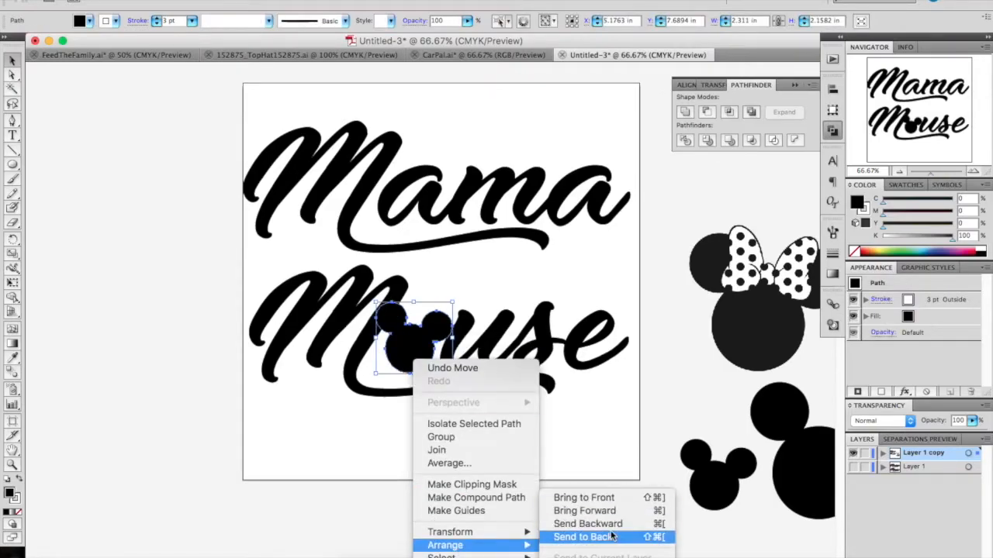
pyautogui.click(583, 537)
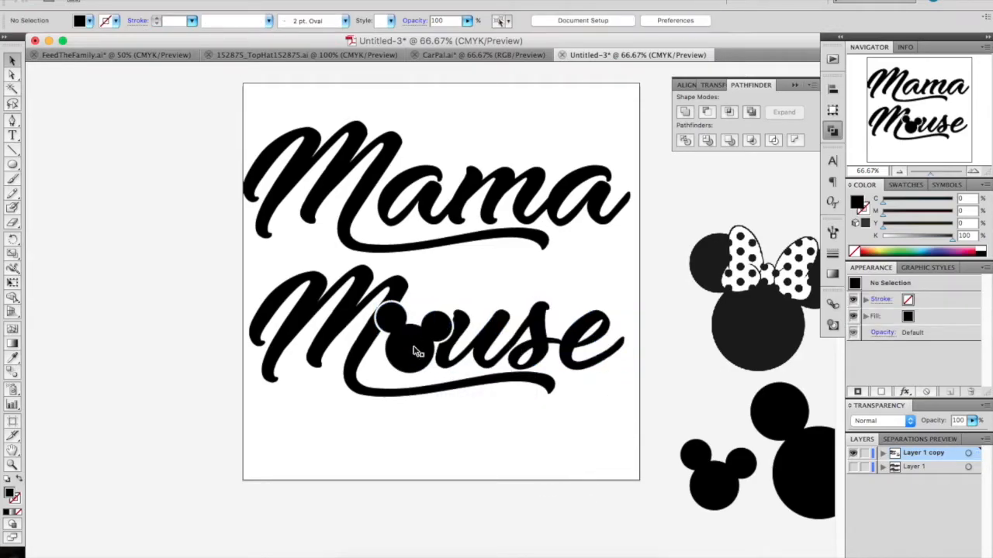
pyautogui.click(415, 334)
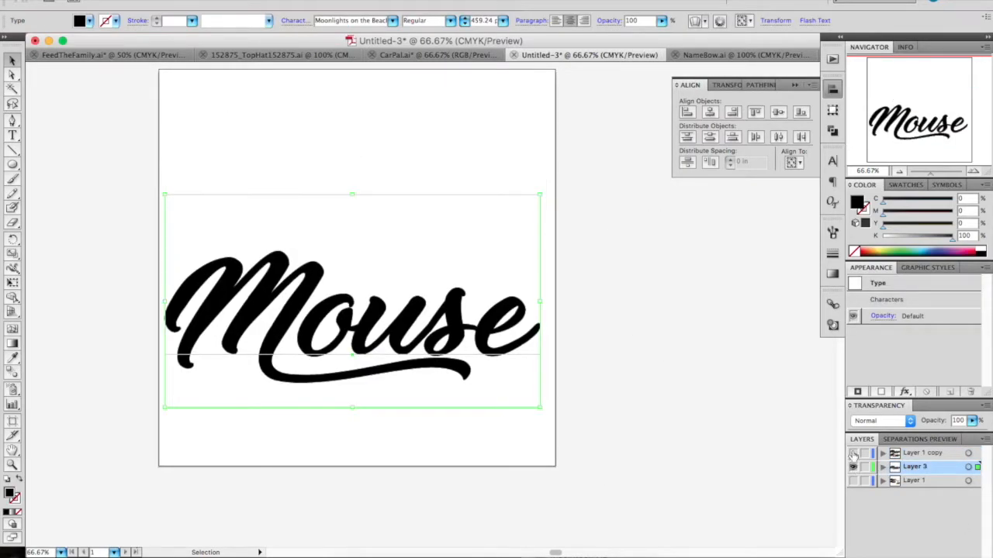
# - Change Mama to Mini, showing and then hiding the Mama Mouse layer for comparison
pyautogui.click(853, 453)
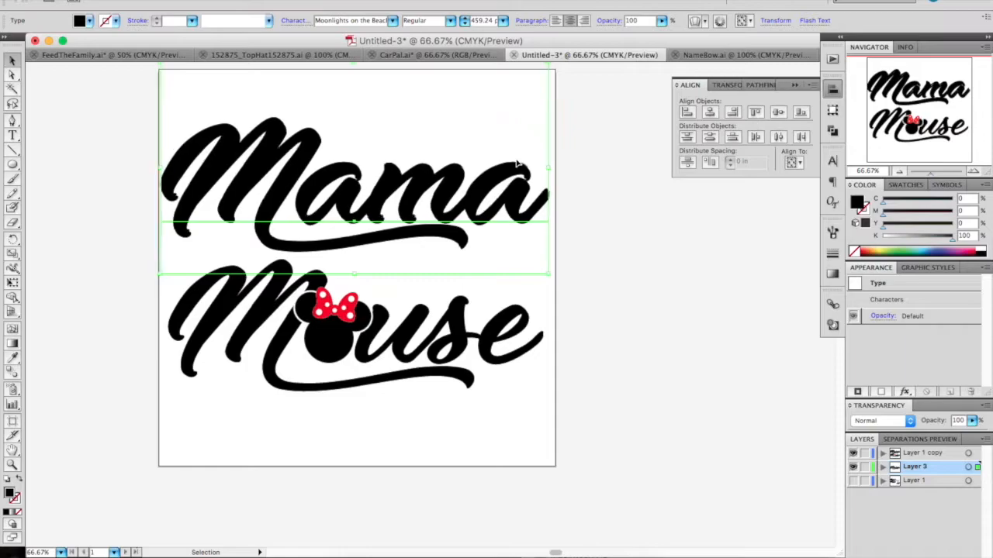
pyautogui.click(621, 315)
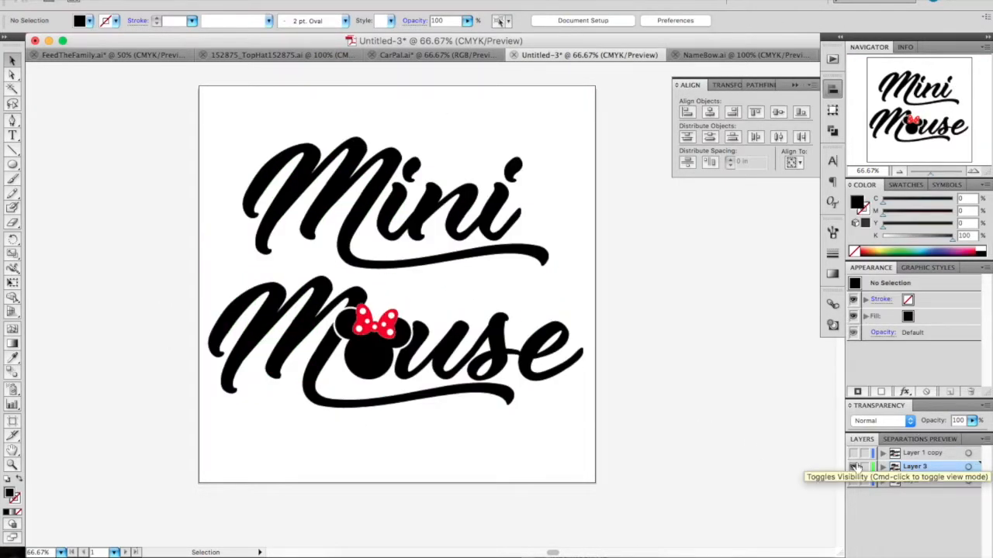
pyautogui.click(854, 466)
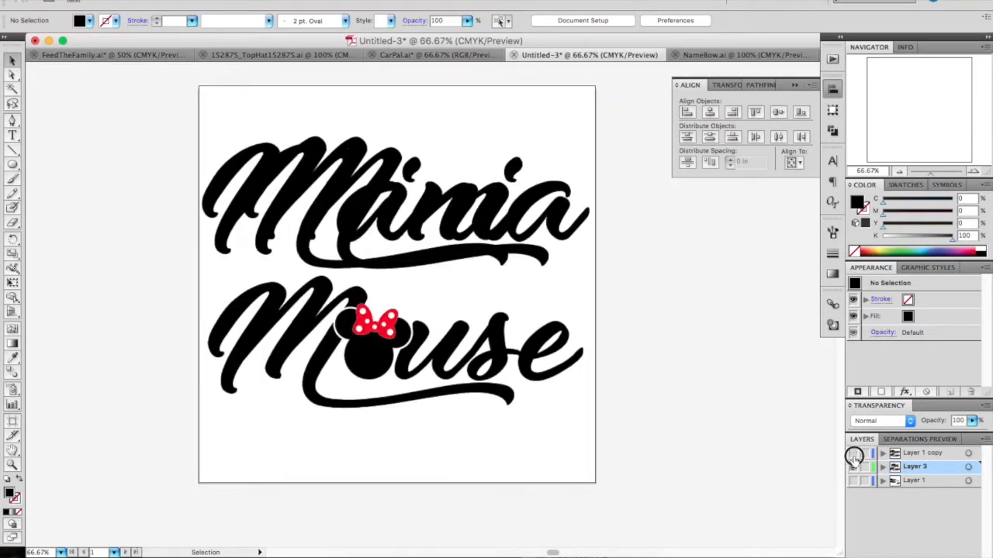
pyautogui.click(583, 20)
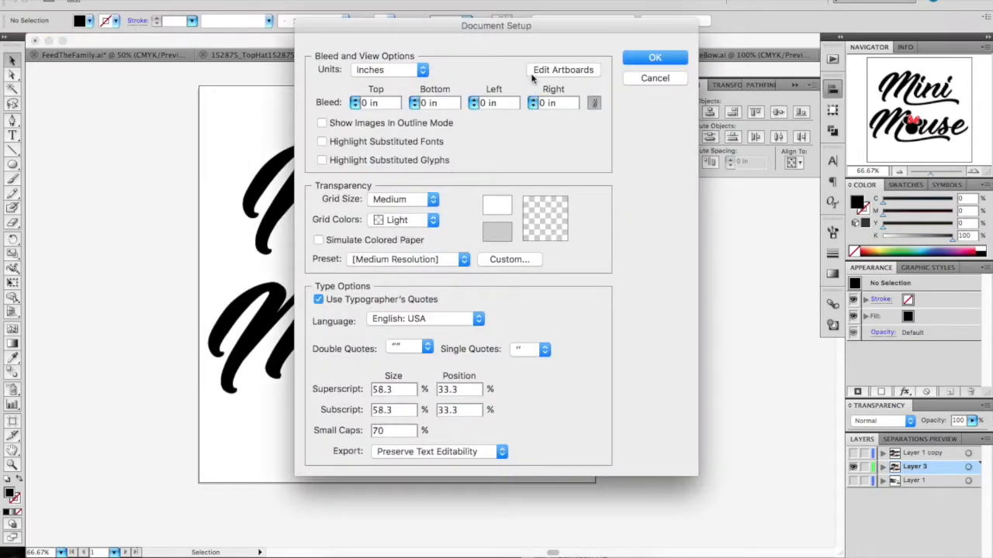
# - Switch to artboard editing from Document Setup to add a second artboard
pyautogui.click(655, 57)
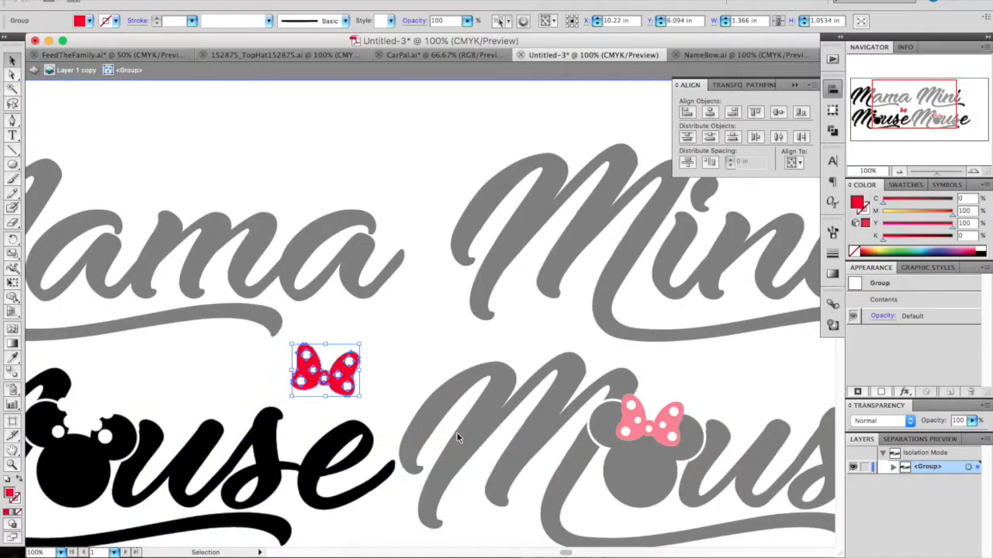
# - Move the red polka-dot bow onto the Mama Mouse head and fine-tune its position
pyautogui.moveTo(324, 370); pyautogui.dragTo(82, 423)
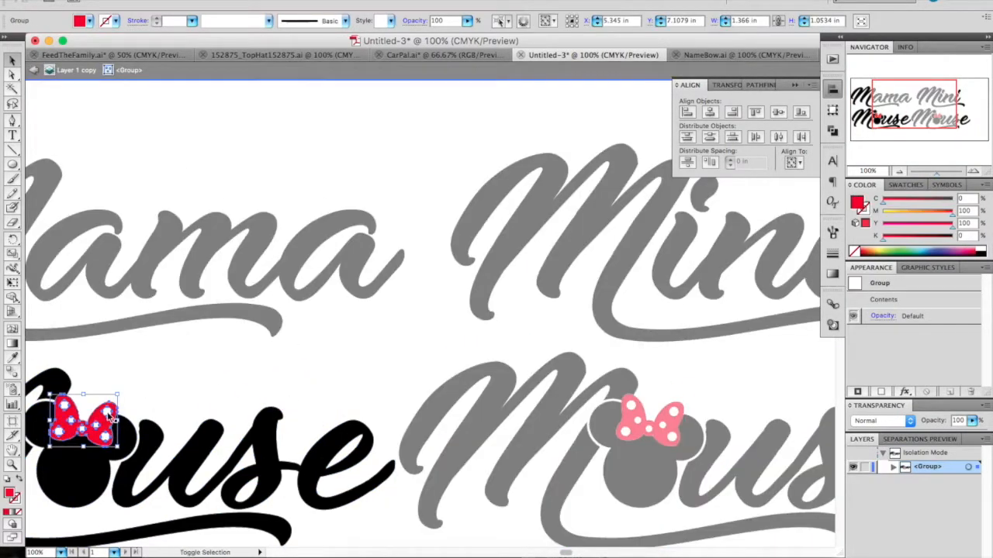
pyautogui.moveTo(86, 419); pyautogui.dragTo(322, 380)
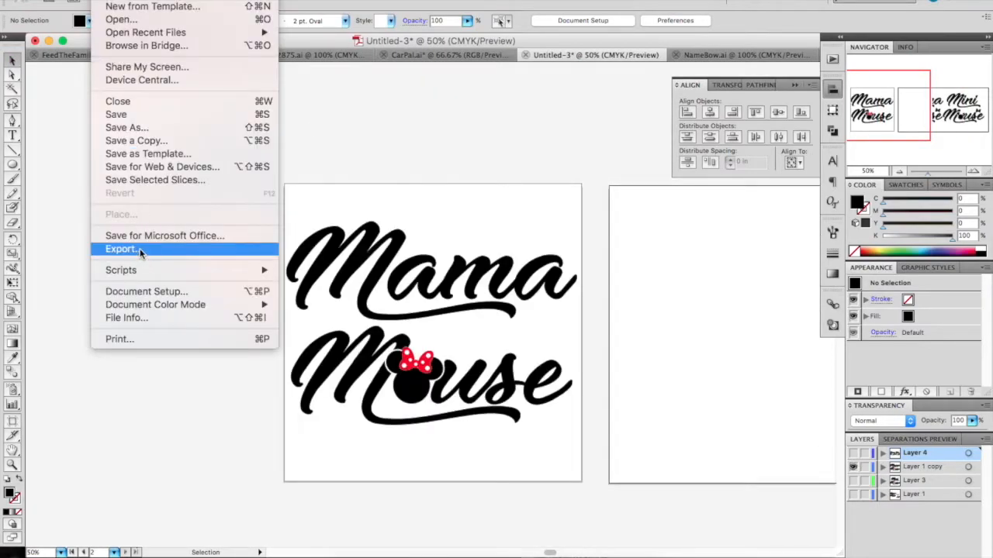
# - Save as MamaMiniMouse in MickeyMouse and export the Mama Mouse artboard as PNG
pyautogui.click(122, 249)
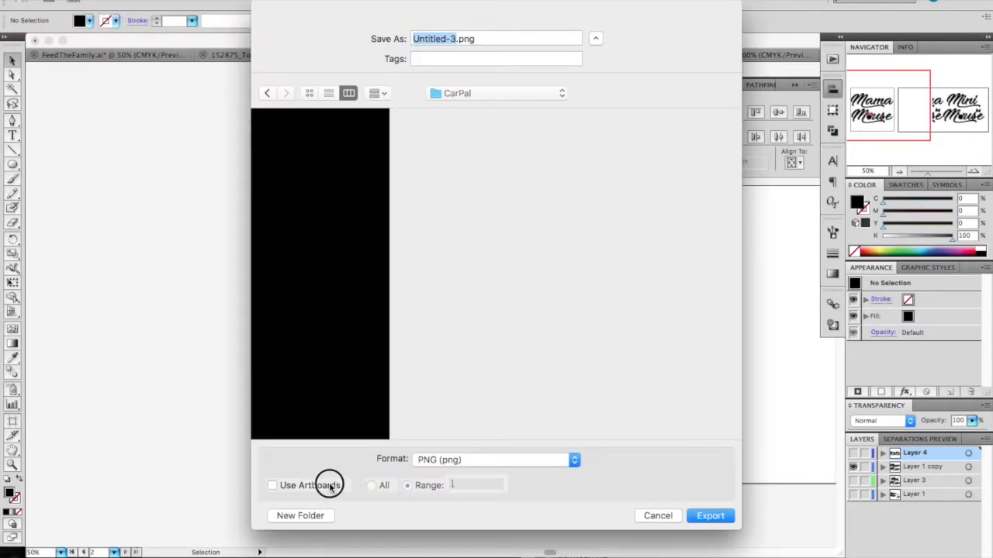
pyautogui.click(658, 516)
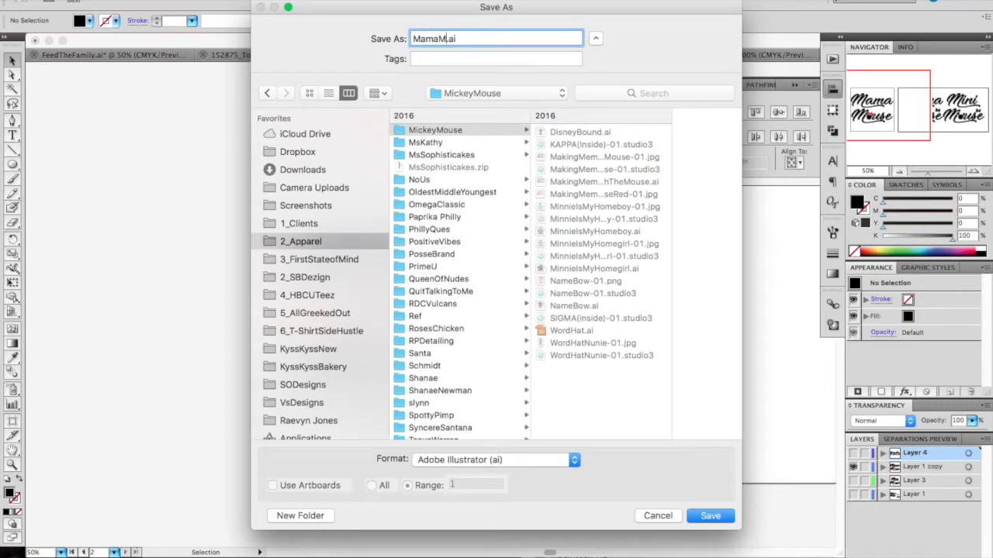
pyautogui.click(709, 515)
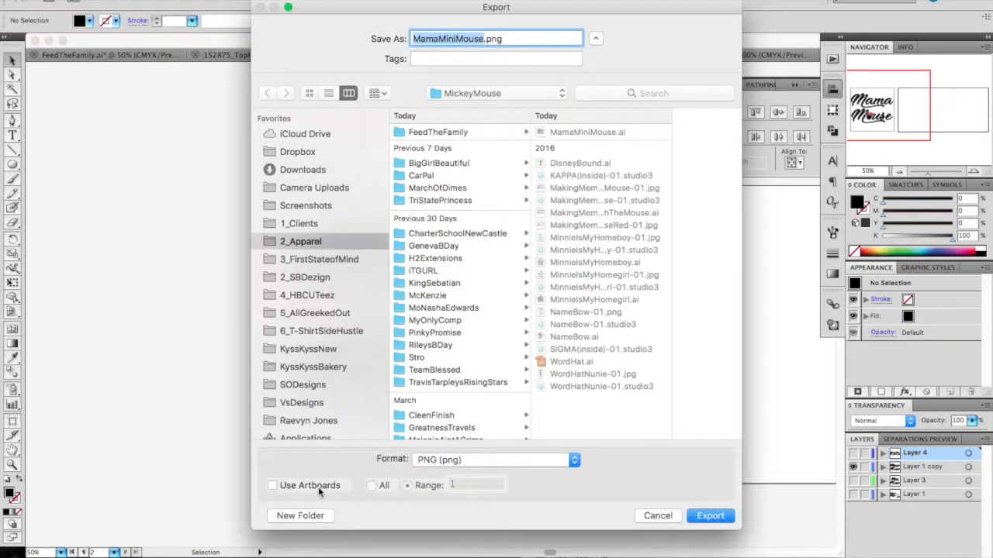
pyautogui.click(273, 485)
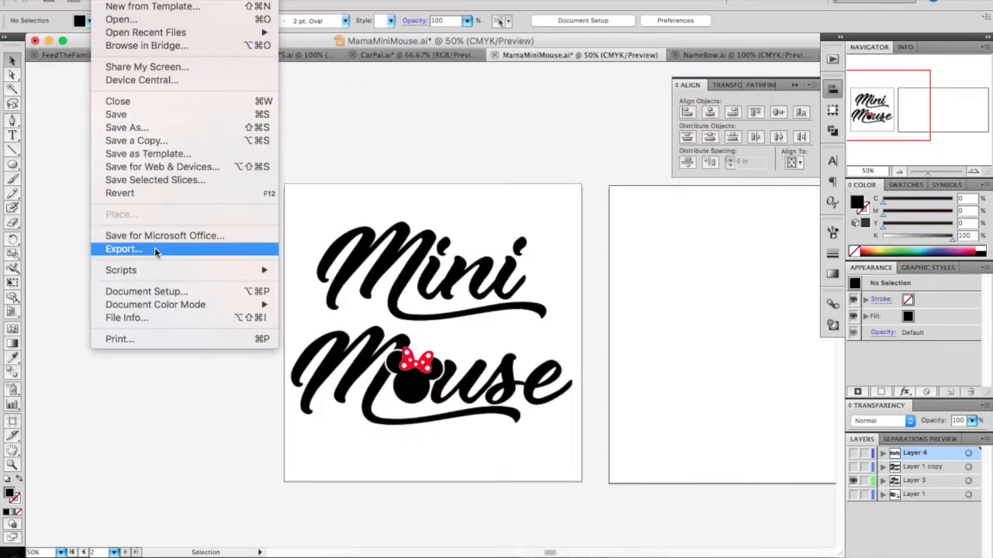
# - Export the Mini Mouse artboard as PNG, then set up a JPEG export
pyautogui.click(123, 249)
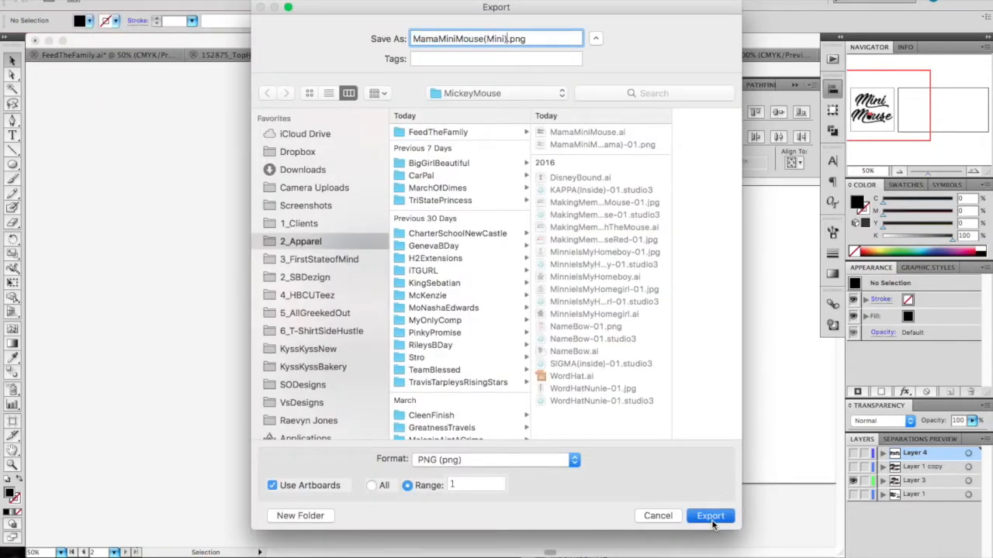
pyautogui.click(710, 516)
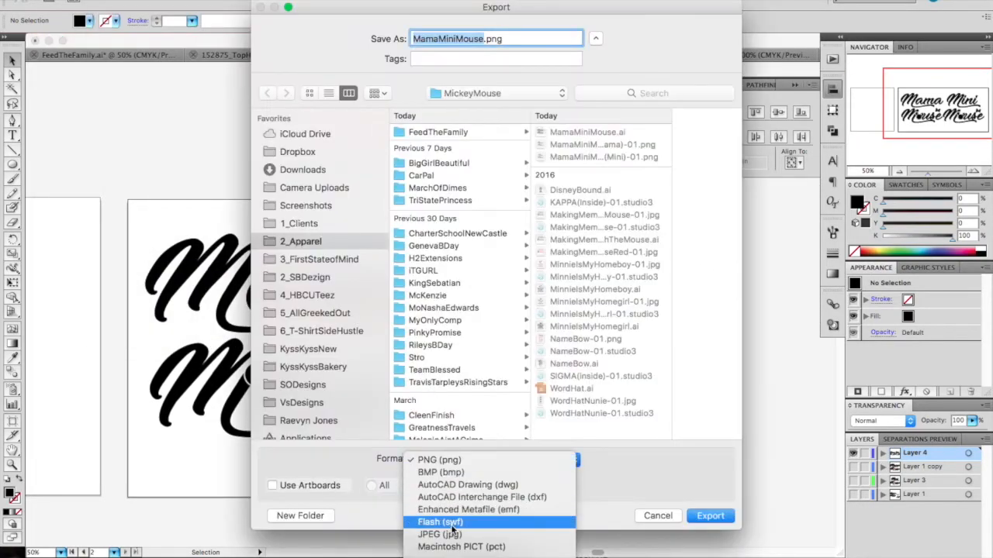
pyautogui.click(439, 534)
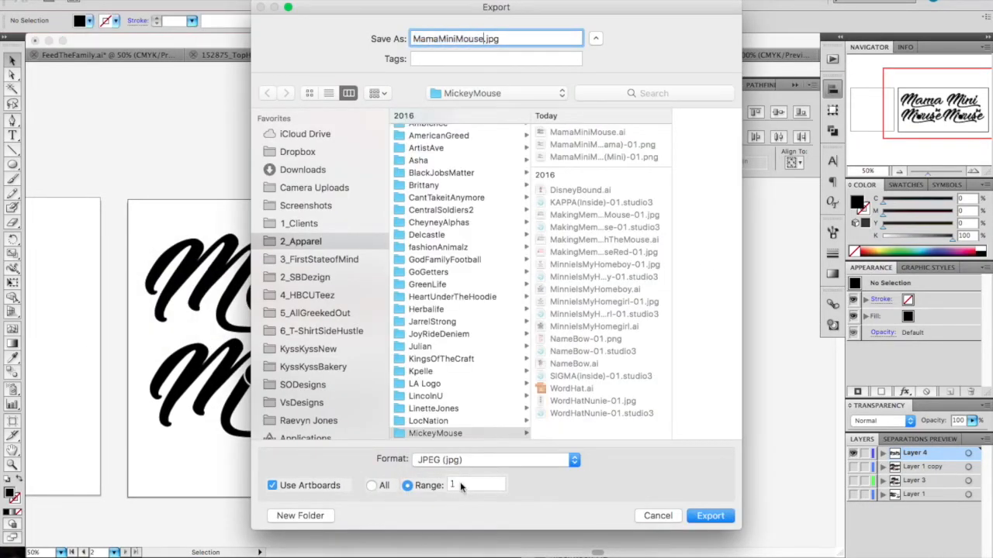